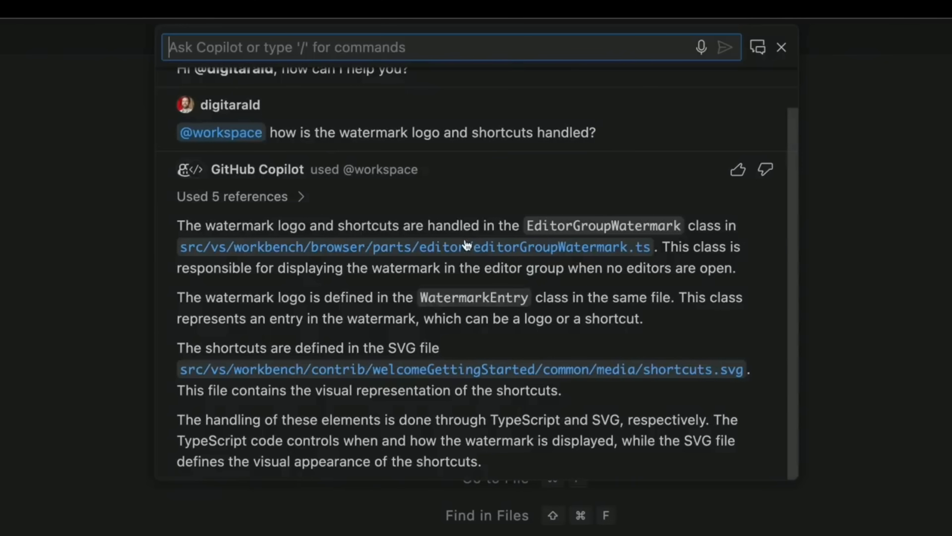
# - Open editorGroupWatermark.ts from Copilot's answer and begin a follow-up question 'How do add a'
pyautogui.click(415, 247)
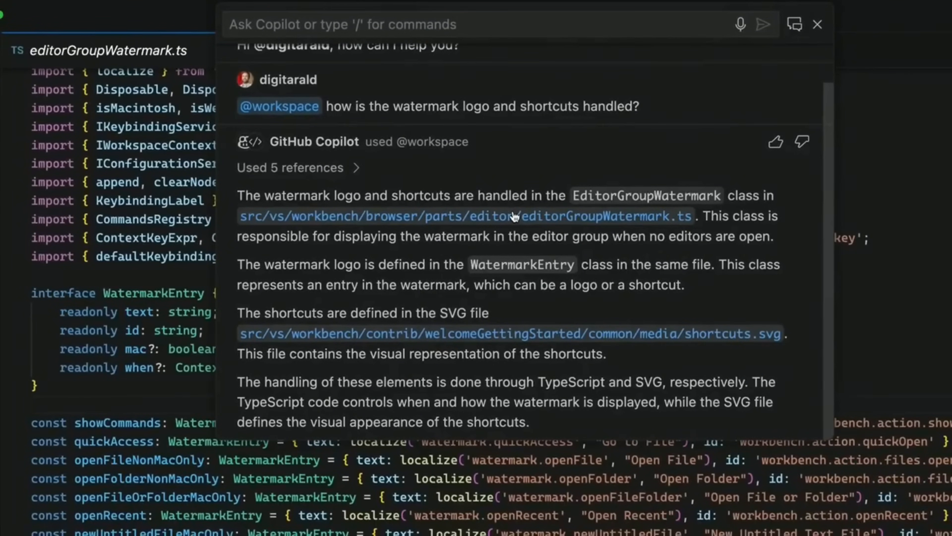
pyautogui.write('How do add a')
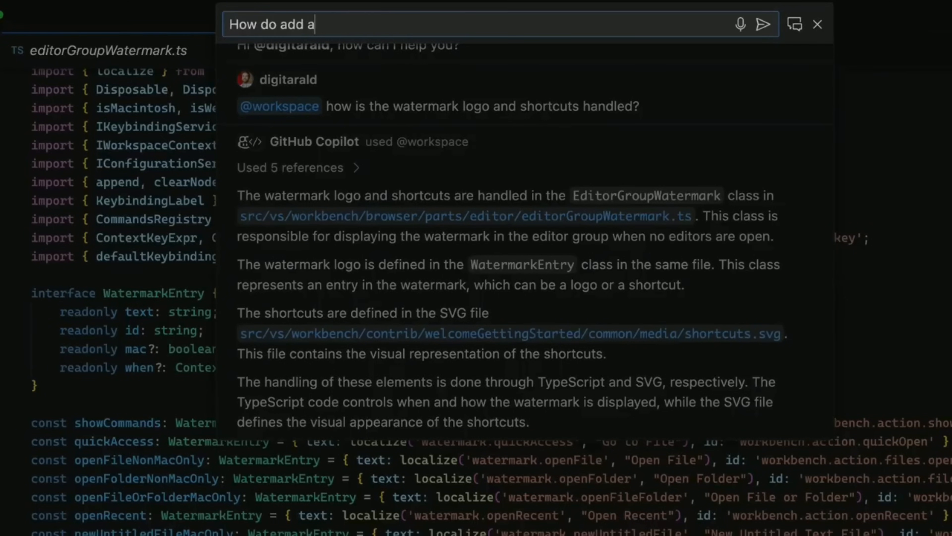